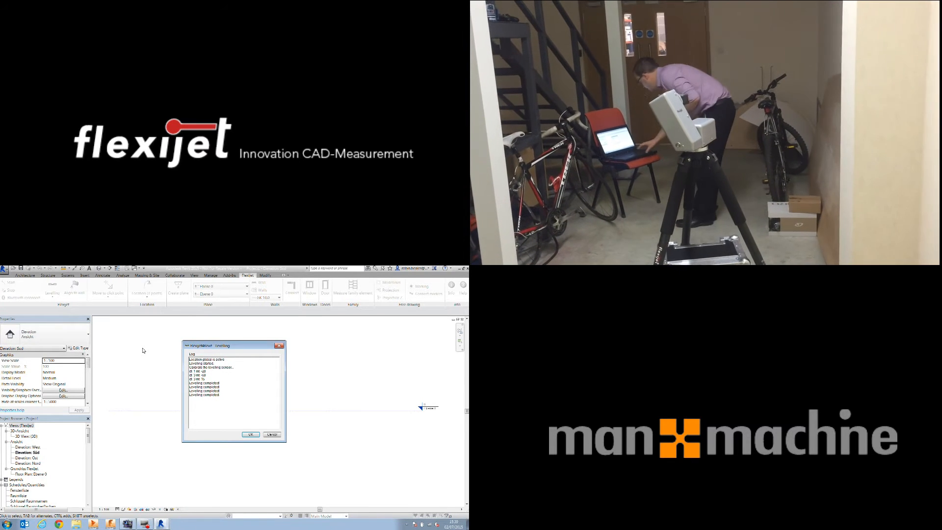
# - Confirm the Flexijet log with OK once levelling reports completed
pyautogui.click(250, 434)
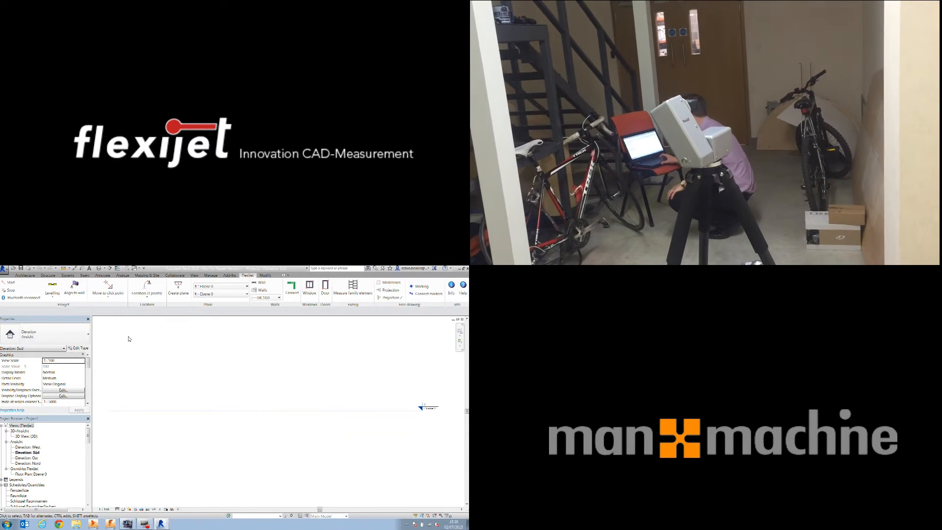
pyautogui.moveTo(74, 286)
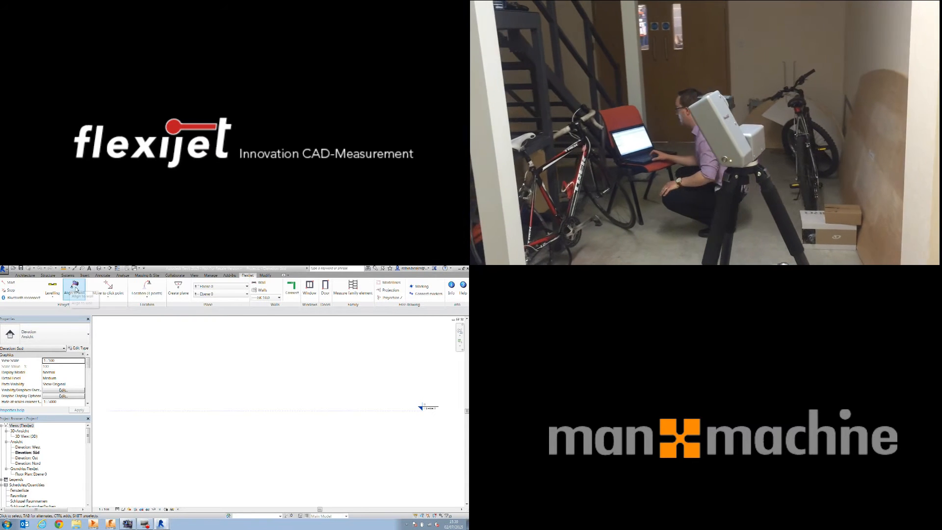
pyautogui.click(75, 288)
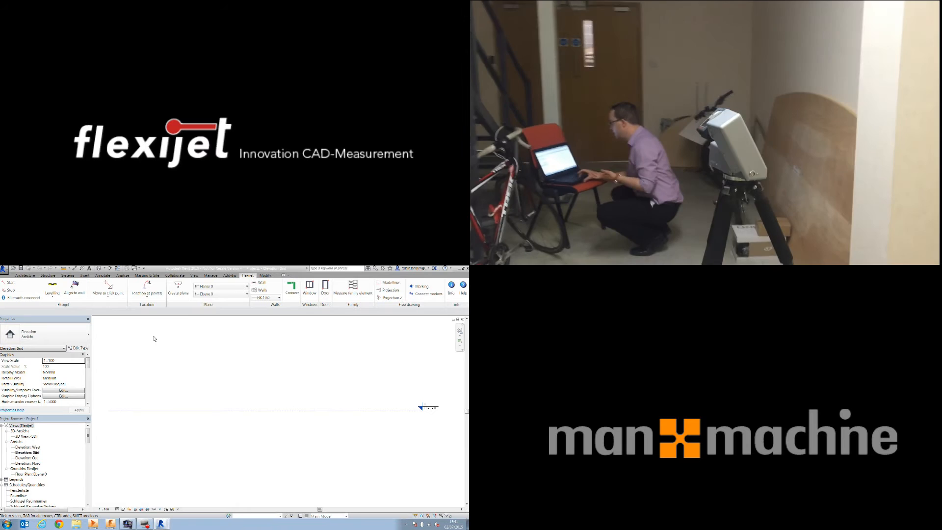
pyautogui.moveTo(179, 287)
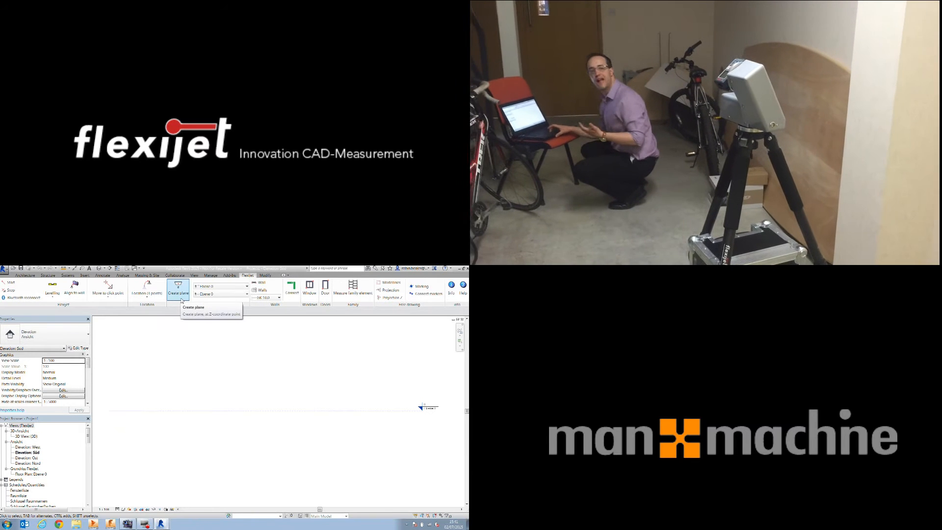
# - Create a Flexijet plane named Ceiling from the measured point and confirm it
pyautogui.click(178, 287)
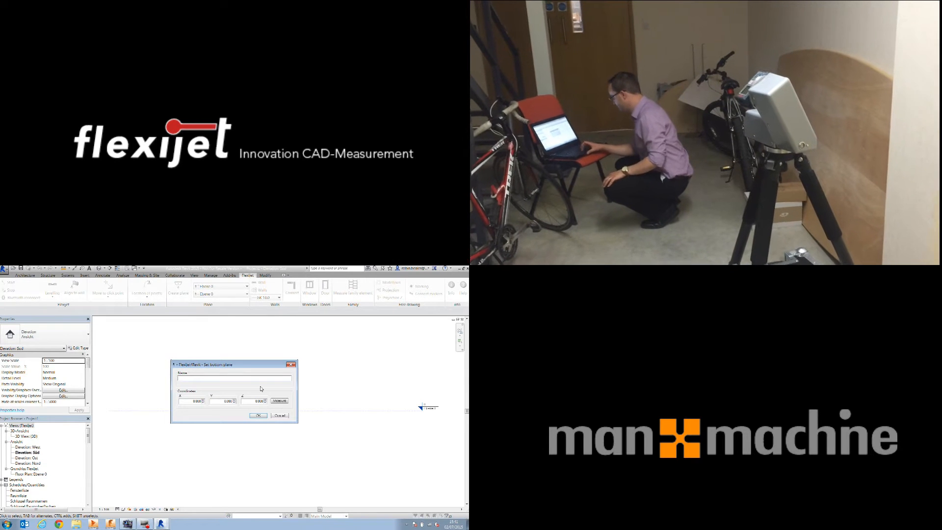
pyautogui.write('Ceiling')
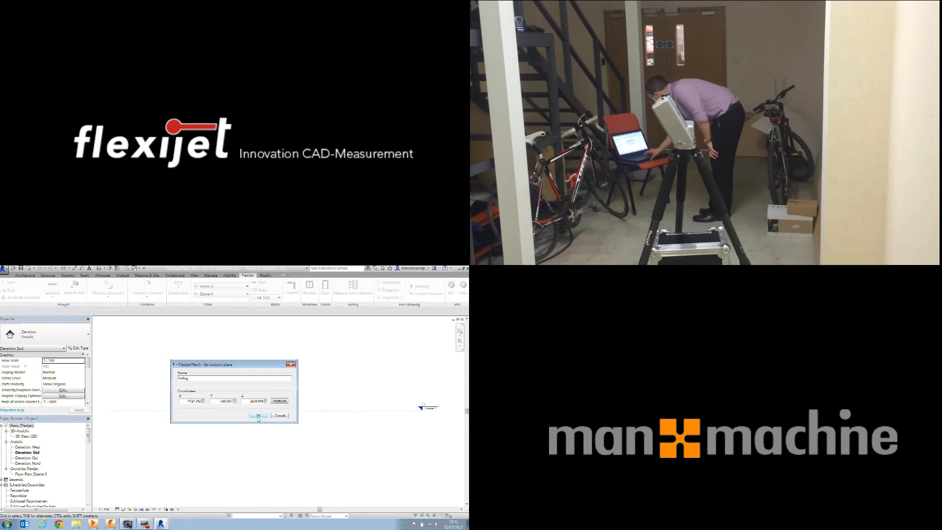
pyautogui.click(258, 416)
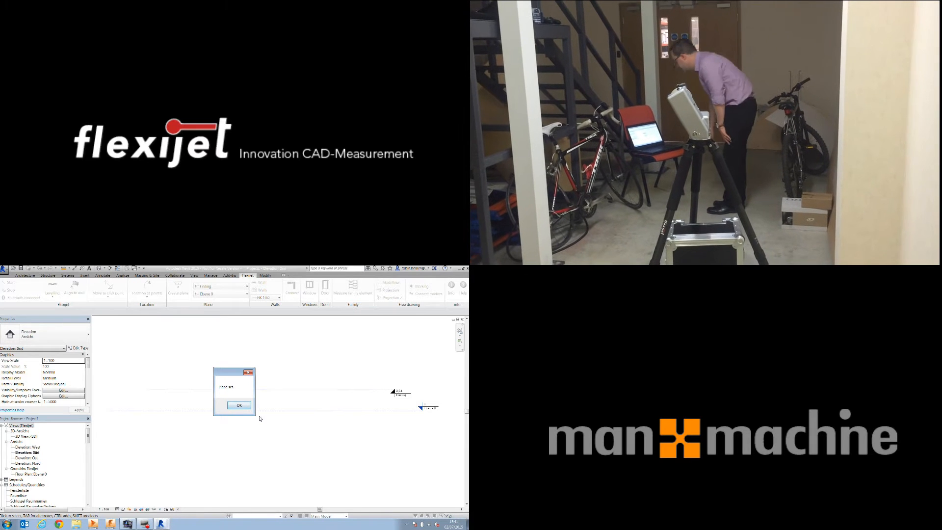
# - Dismiss the Plane set message and choose Ebene 0 as the Flexijet bottom level under Ceiling
pyautogui.click(238, 404)
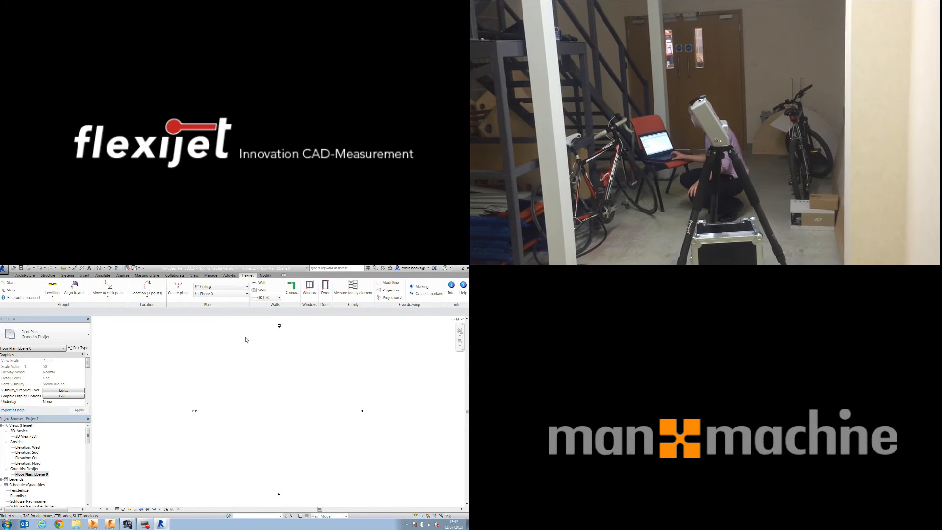
pyautogui.click(245, 286)
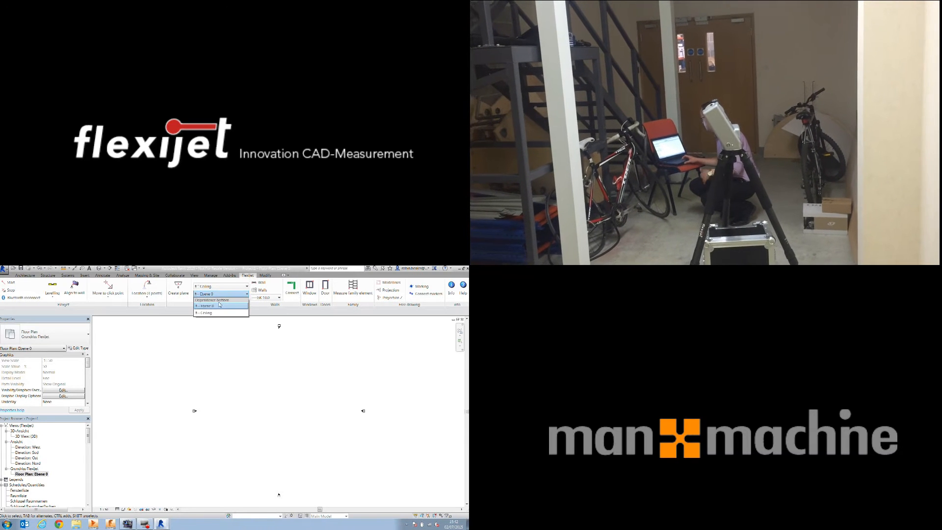
pyautogui.click(207, 294)
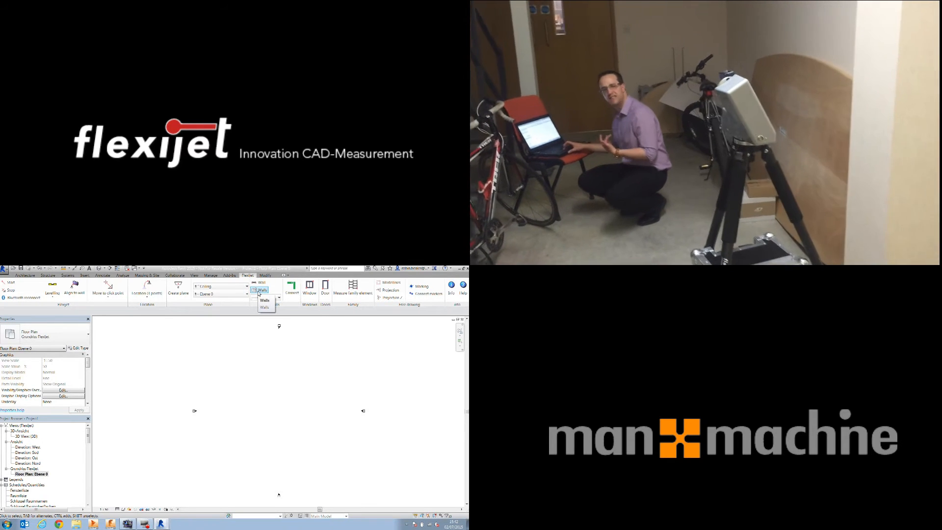
# - Measure the first walls with the Flexijet, create them and accept the off-axis warning
pyautogui.click(264, 290)
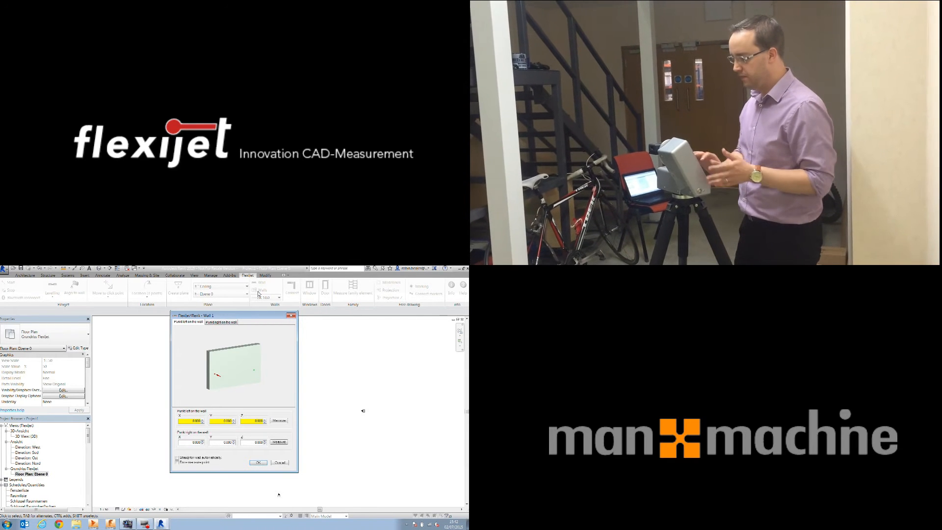
pyautogui.click(222, 321)
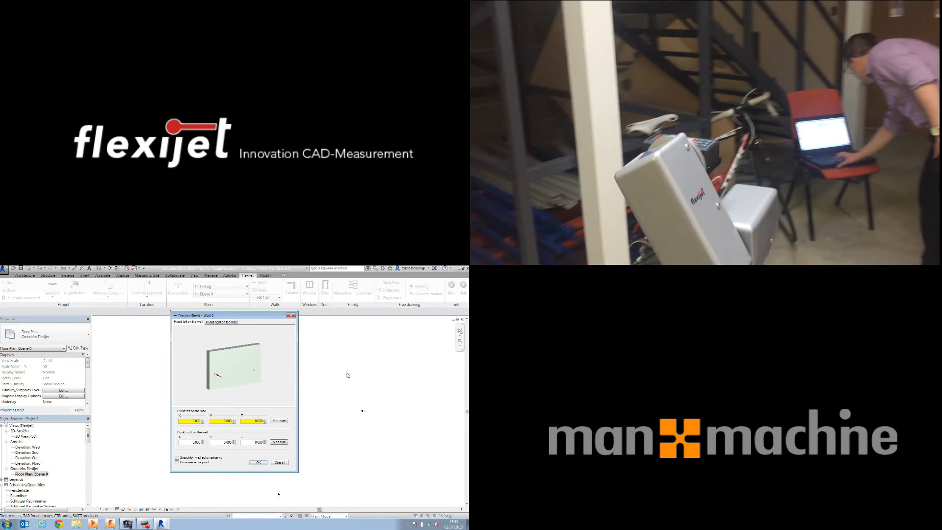
pyautogui.click(258, 462)
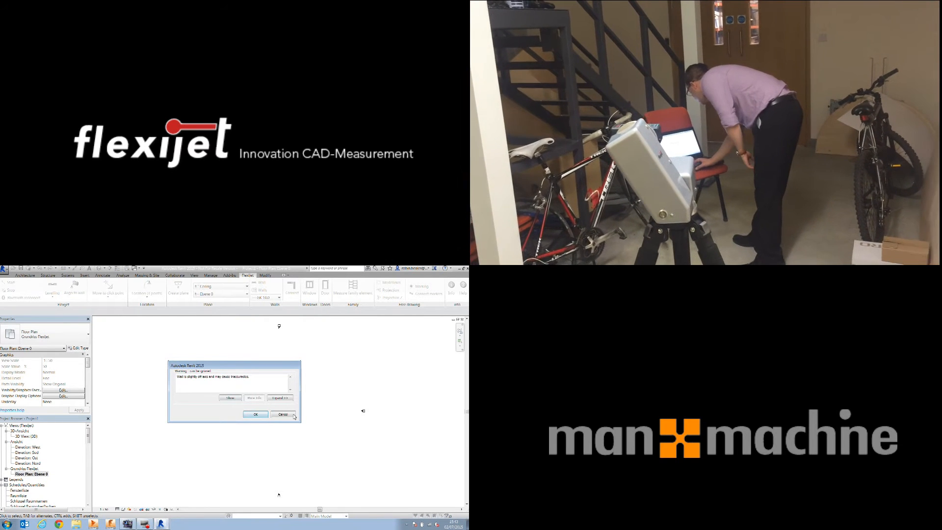
pyautogui.click(278, 414)
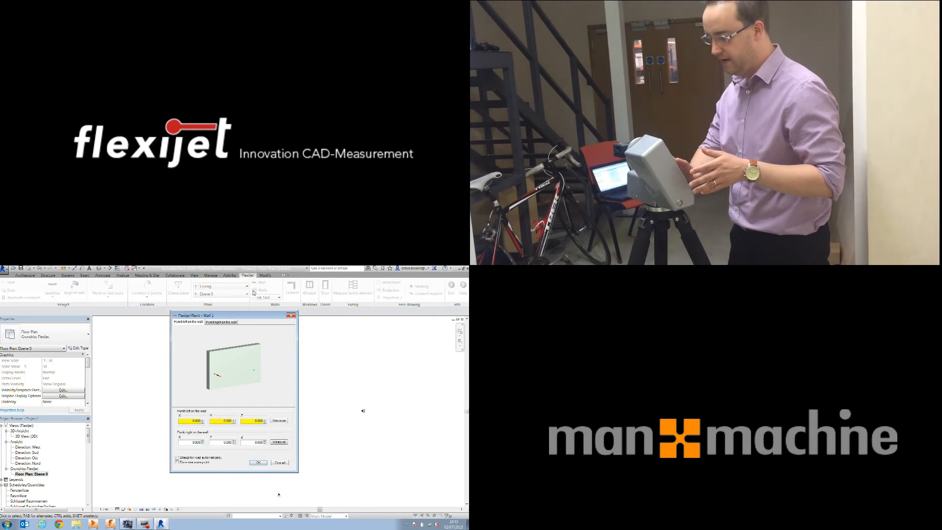
# - Record measured points for three further walls in the Flexijet Wall dialog
pyautogui.click(222, 321)
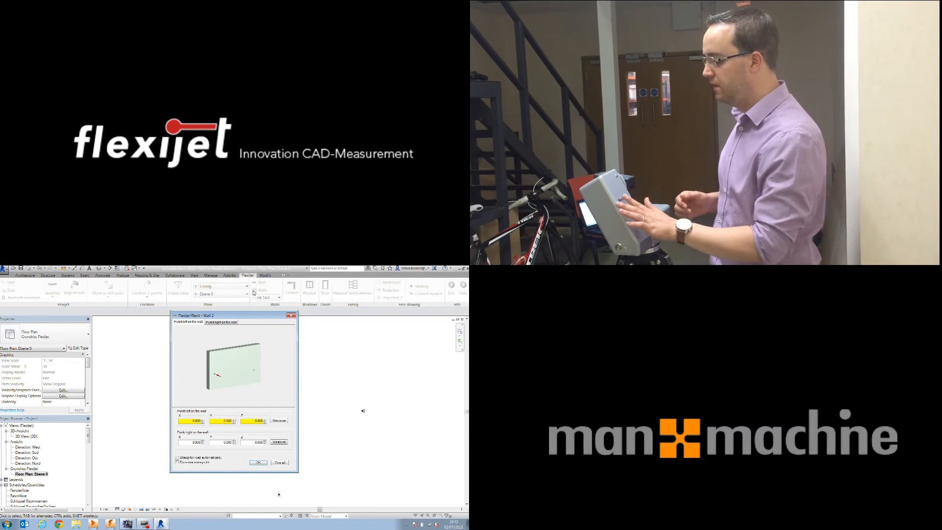
pyautogui.click(222, 322)
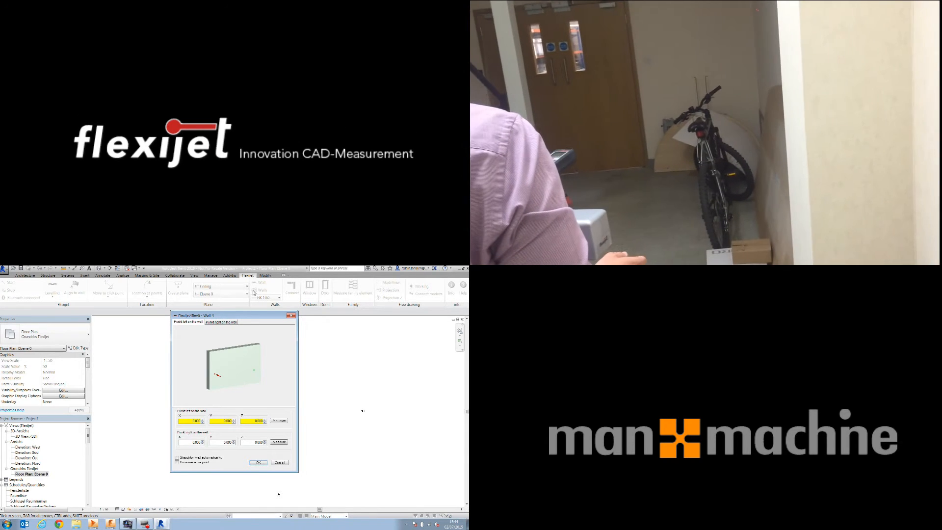
pyautogui.click(222, 321)
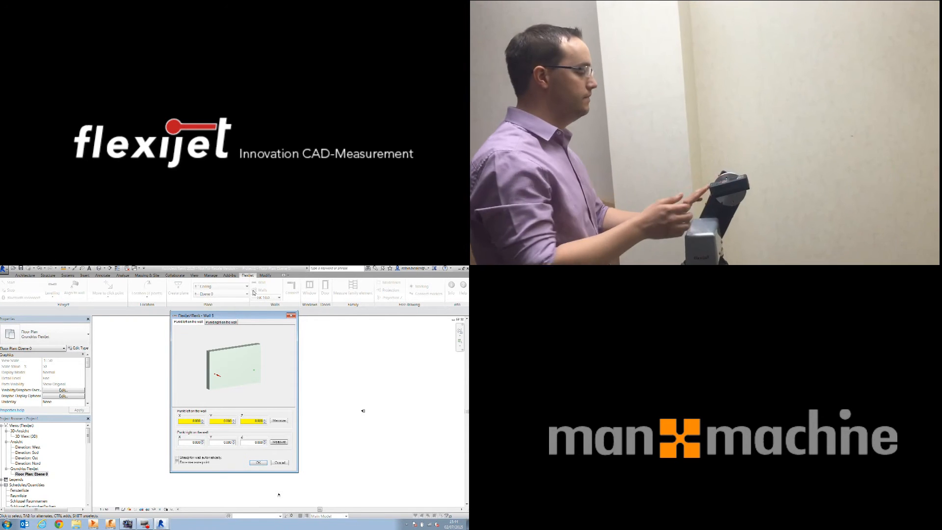
# - Record the last two wall points so Revit creates the walls and raises off-axis warnings
pyautogui.click(222, 321)
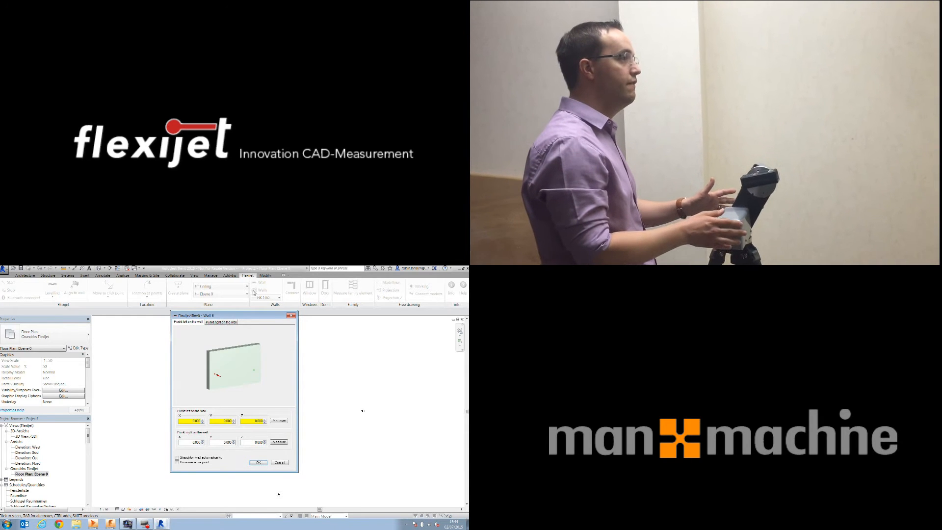
pyautogui.click(222, 322)
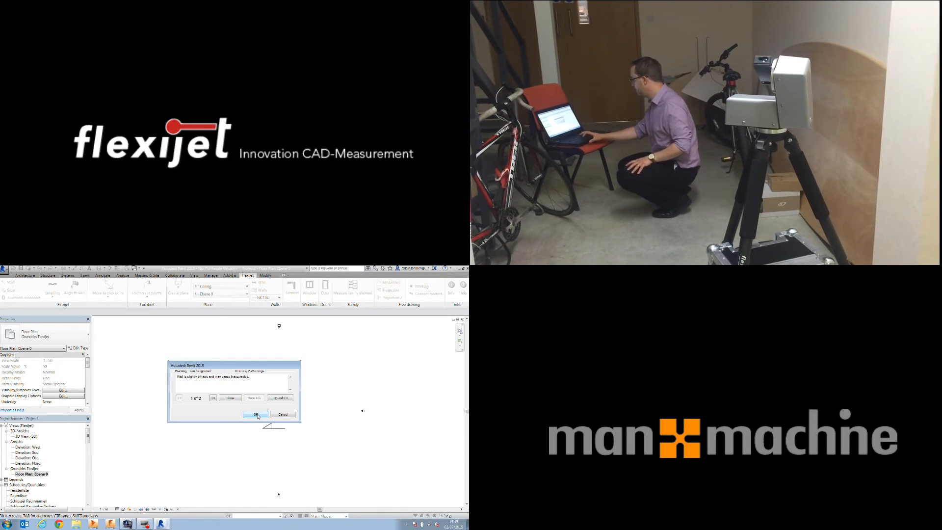
# - Accept the off-axis warnings and delete the stray diagonal wall from the Ebene 0 plan
pyautogui.click(256, 414)
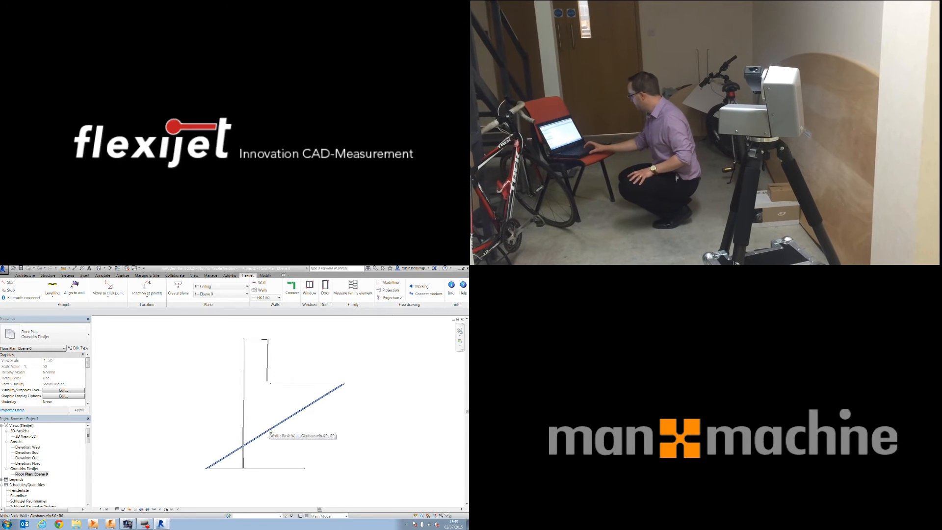
pyautogui.click(269, 431)
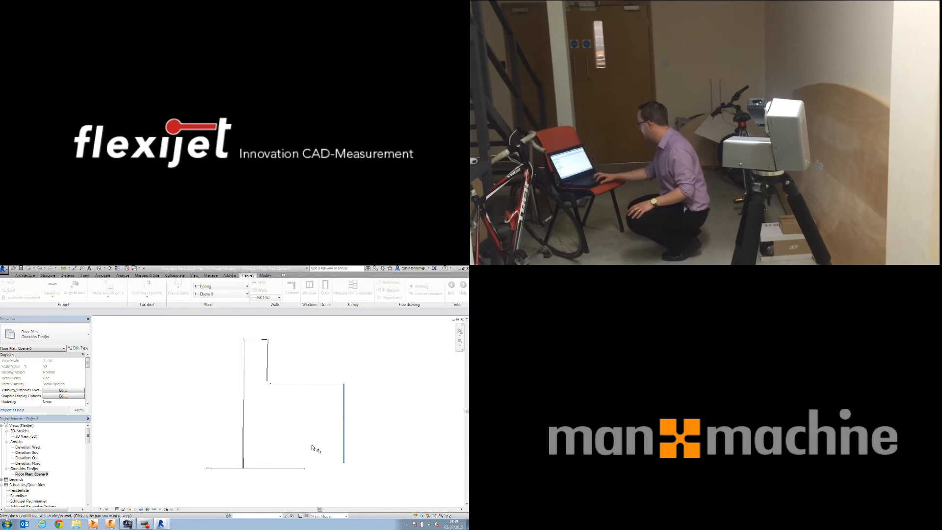
# - Extend the open wall ends into a corner and select the room's walls for retyping
pyautogui.click(248, 469)
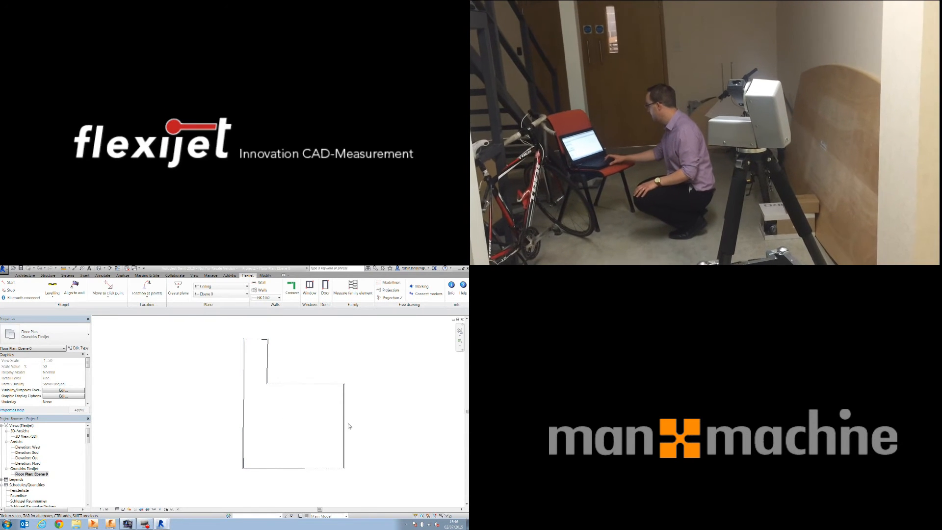
pyautogui.click(342, 420)
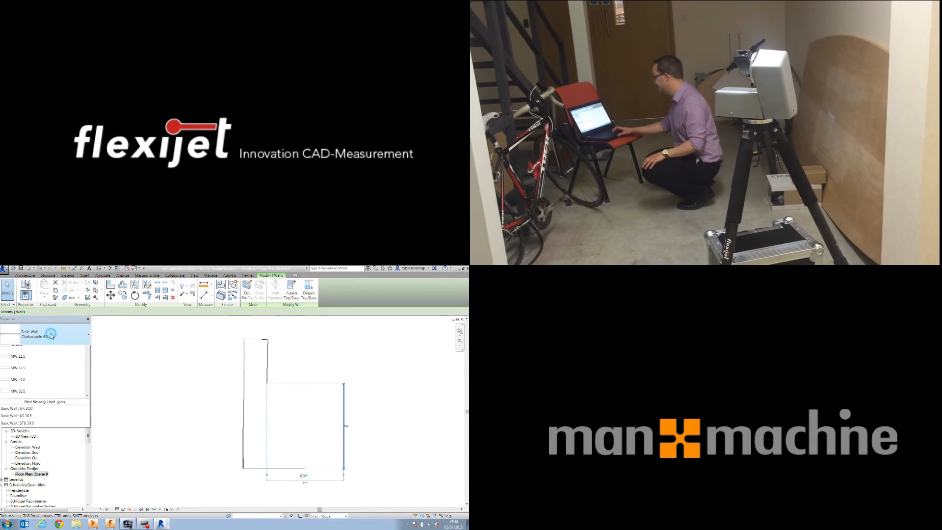
# - Choose a different wall type for the selected walls from the Properties type selector
pyautogui.click(53, 334)
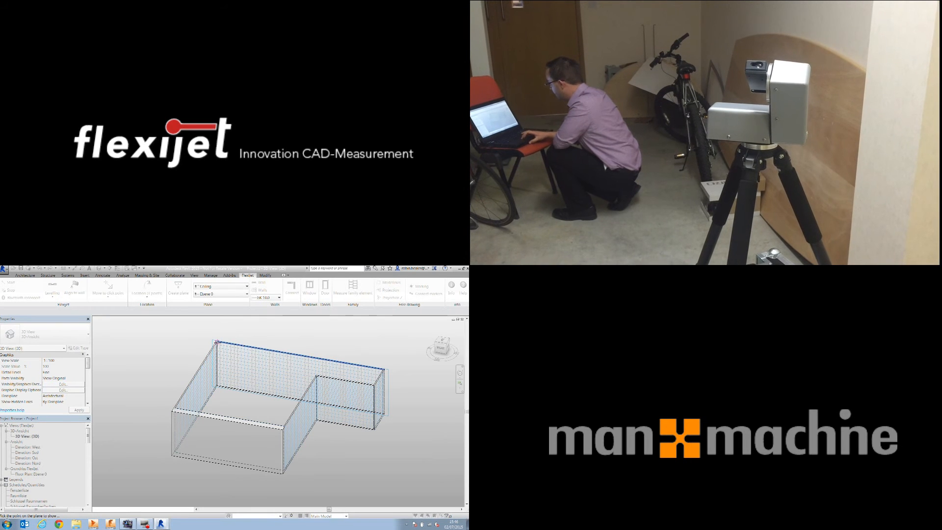
# - Start the Flexijet Door tool and acknowledge the successive door measurement point prompts
pyautogui.click(216, 342)
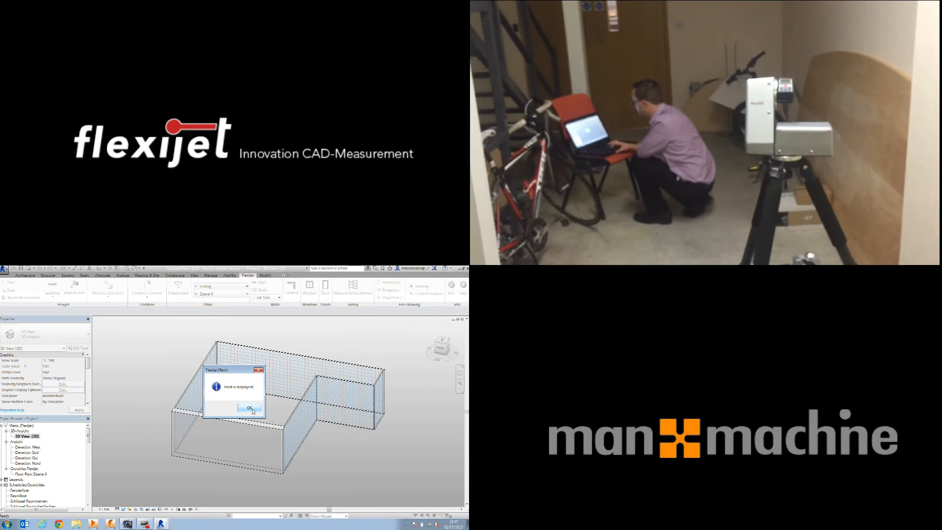
pyautogui.click(240, 408)
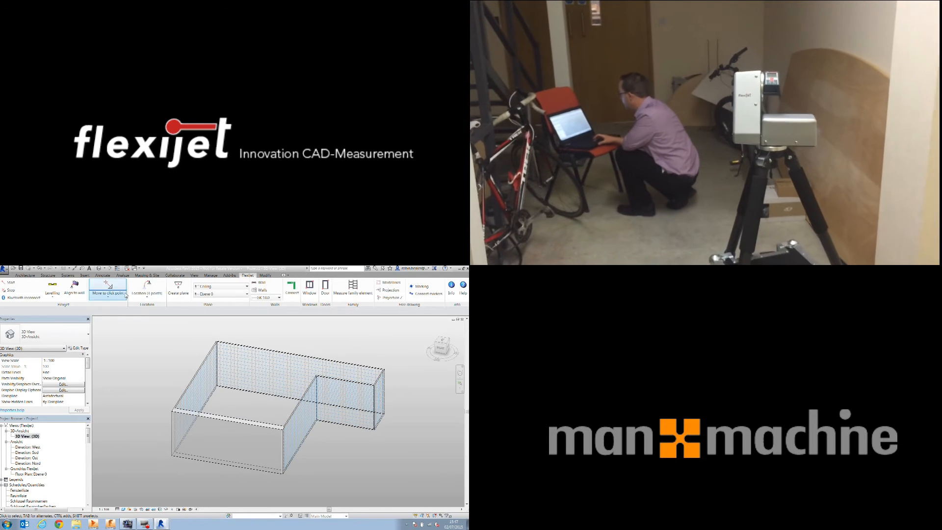
pyautogui.moveTo(108, 288)
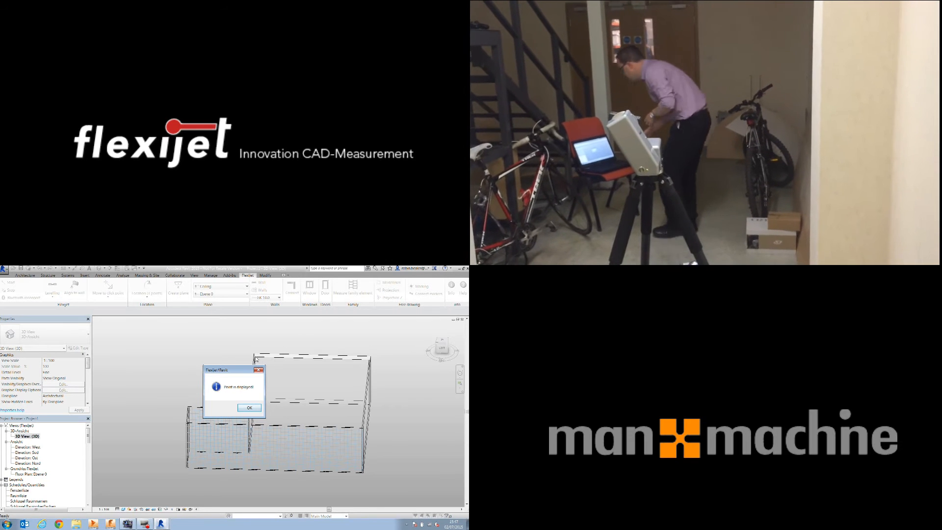
pyautogui.click(248, 407)
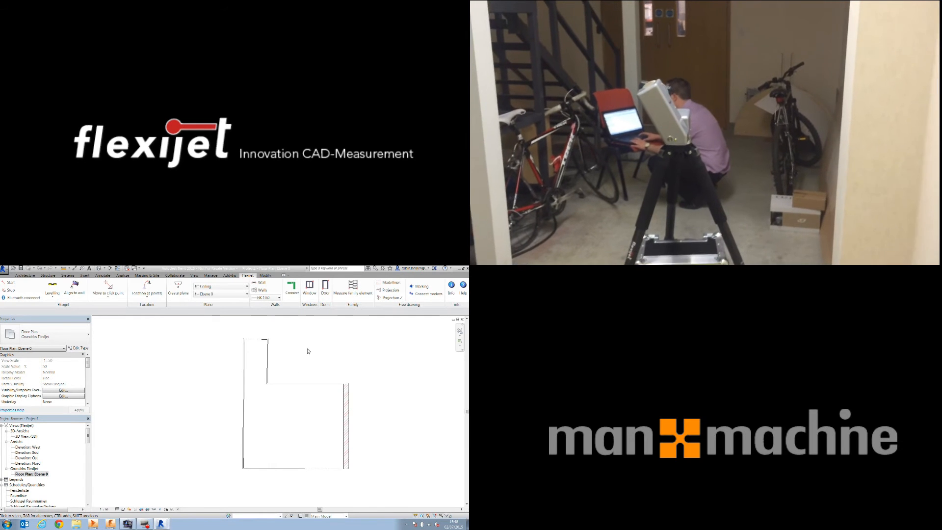
pyautogui.moveTo(325, 289)
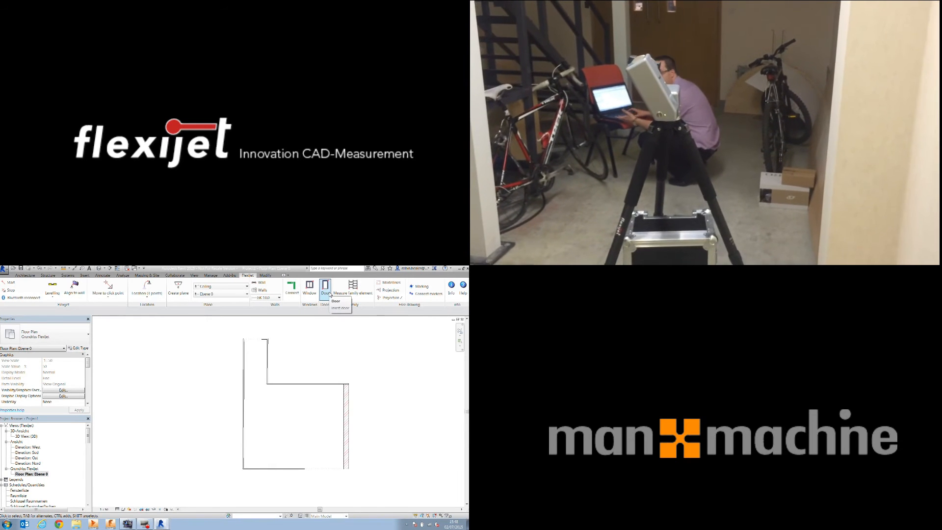
pyautogui.click(325, 290)
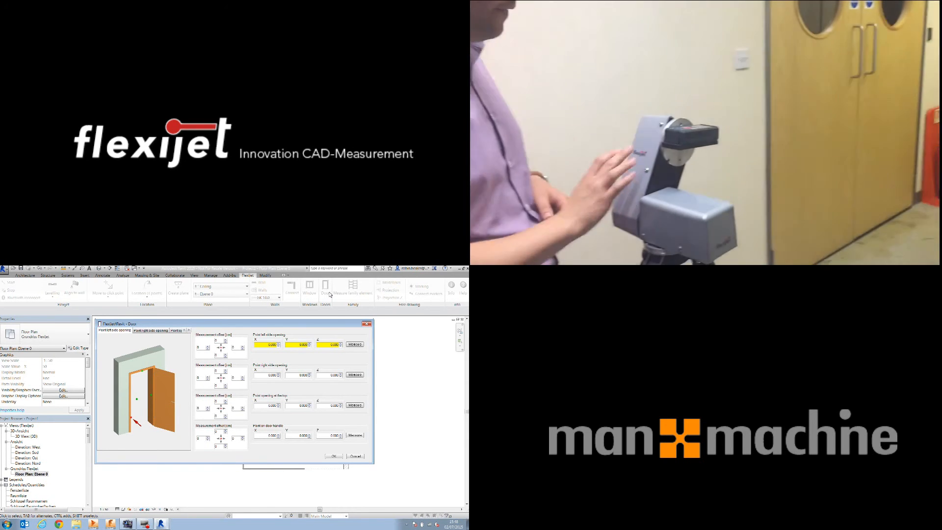
# - Measure the door's left side and top-of-opening points in the Flexijet door dialog
pyautogui.click(155, 330)
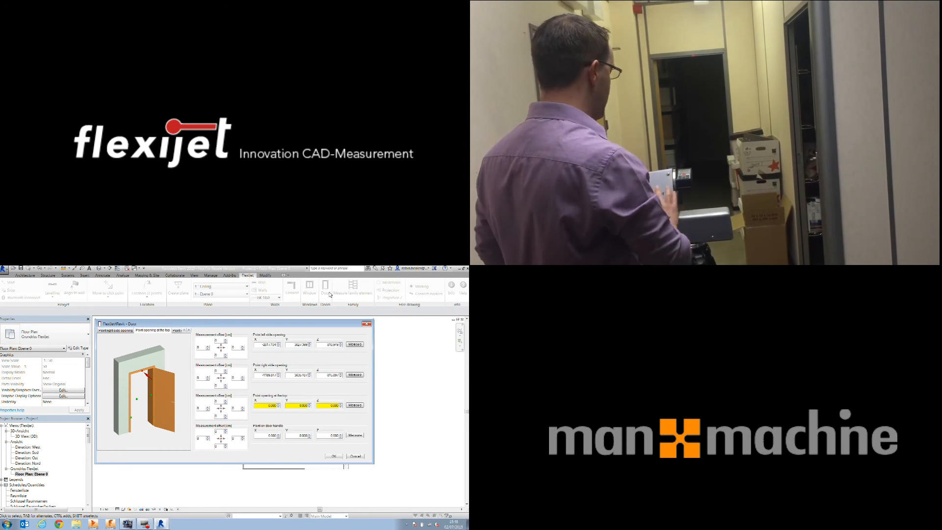
pyautogui.click(155, 330)
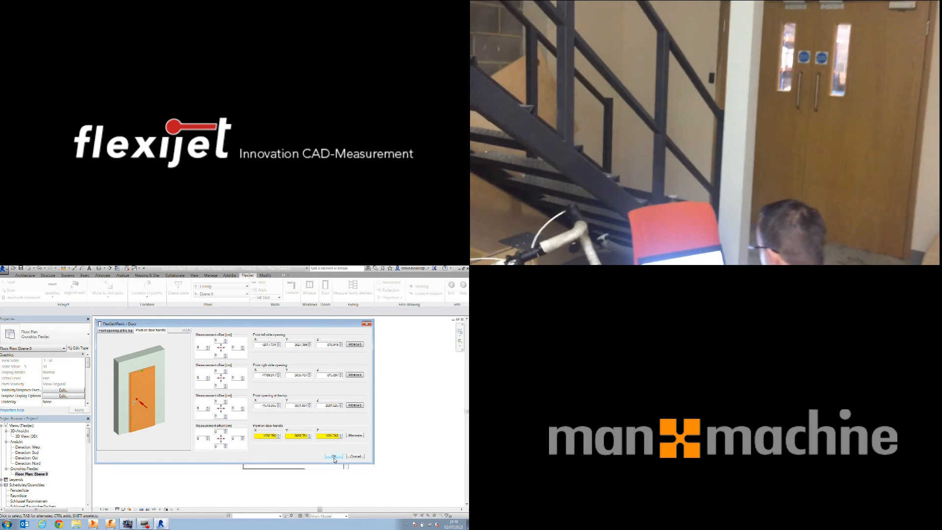
# - Confirm the door measurements so the door lands in the wall, then show it in the 3D view
pyautogui.click(335, 456)
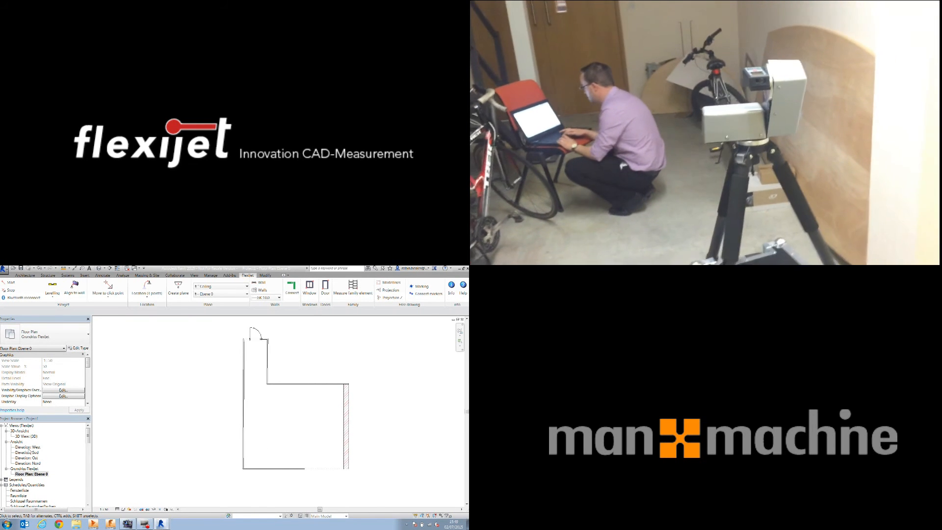
pyautogui.doubleClick(25, 436)
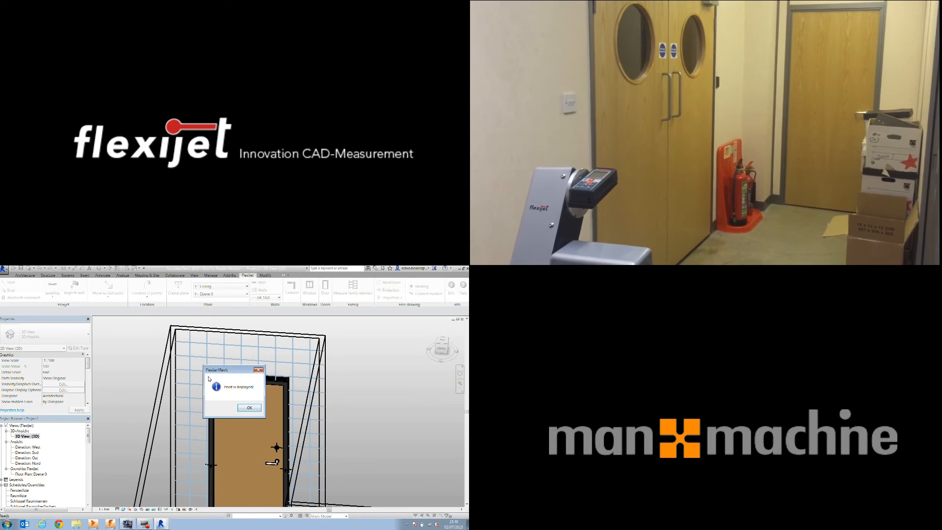
# - Dismiss the Flexijet notice asking for another door point
pyautogui.click(248, 407)
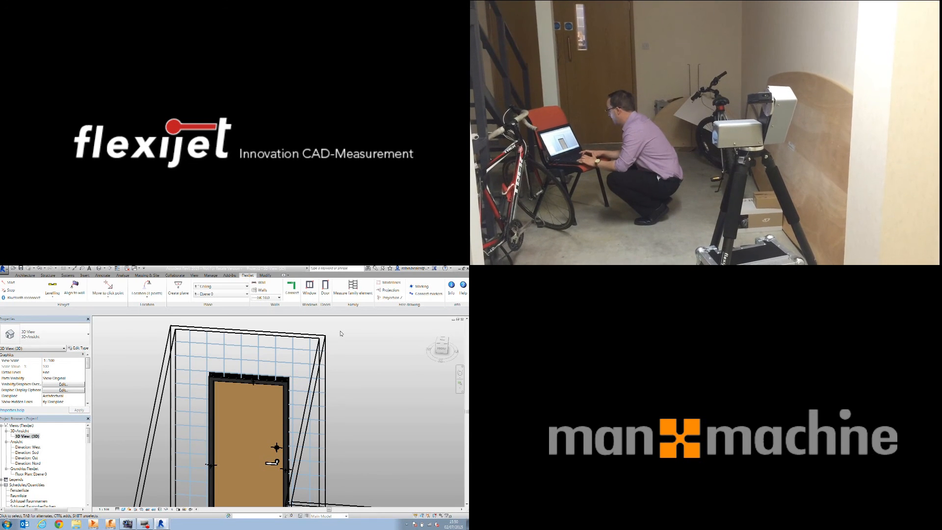
# - Start measuring a light switch family element with its insertion point at the lower-right corner
pyautogui.click(352, 288)
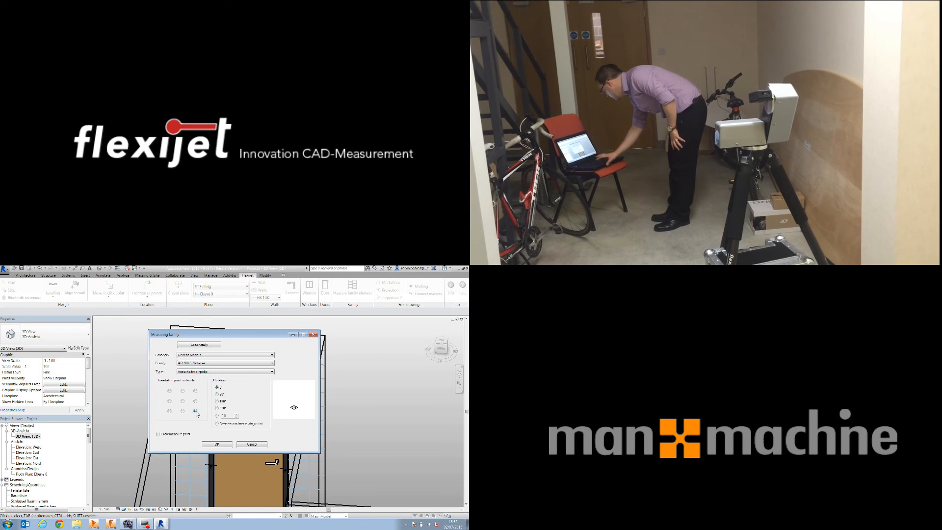
pyautogui.click(216, 444)
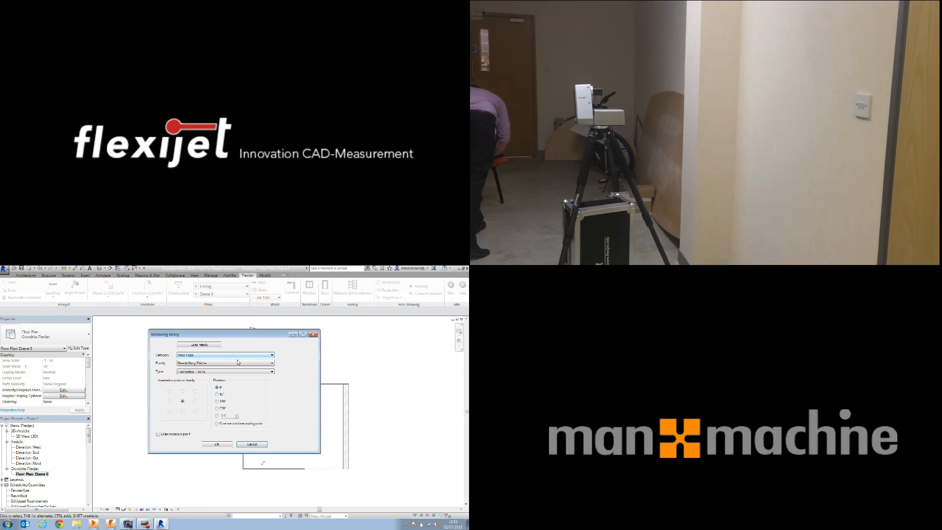
# - Choose the second light switch family and anchor it at its lower-right corner
pyautogui.click(271, 354)
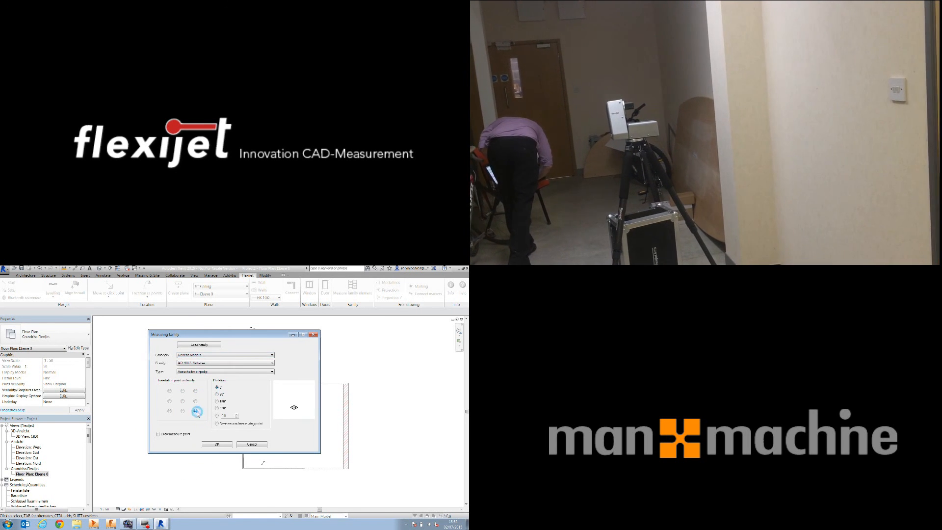
pyautogui.click(217, 444)
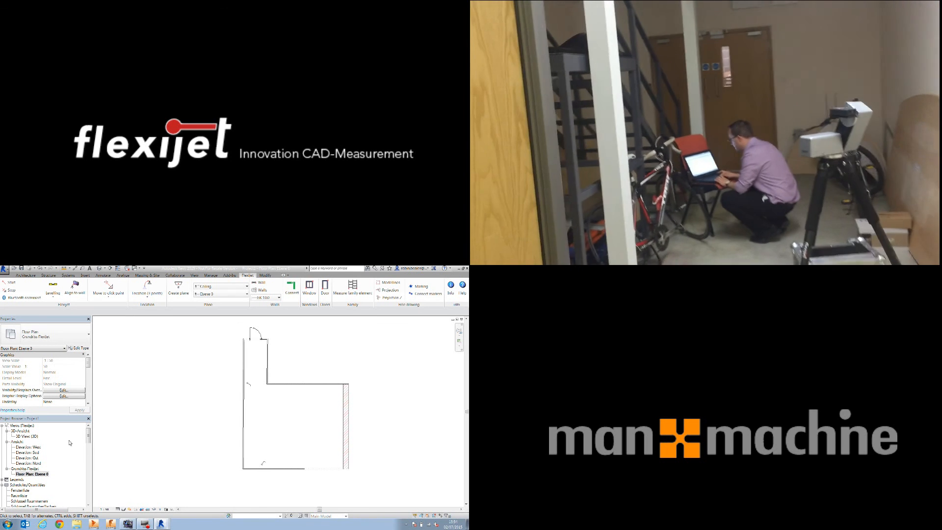
# - Show the selected walls in 3D and bring up the list of available wall types
pyautogui.scroll(-3)
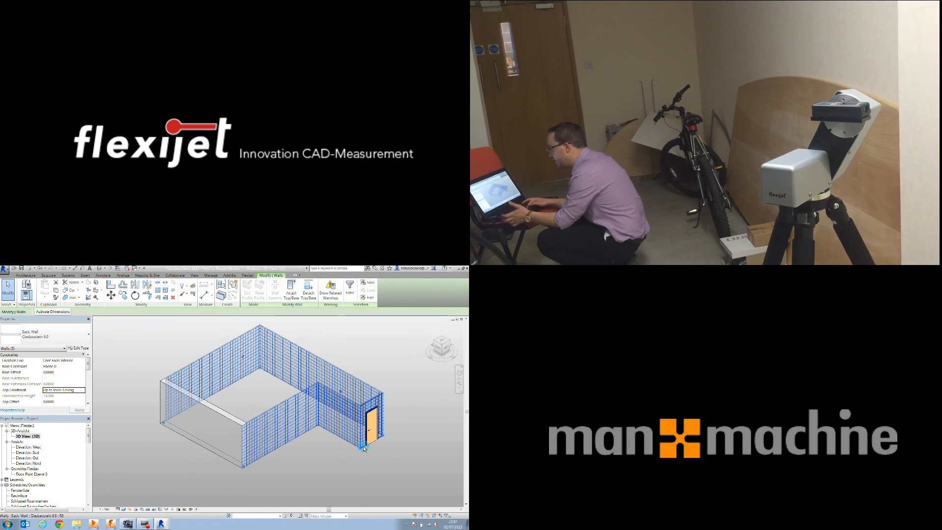
pyautogui.click(63, 348)
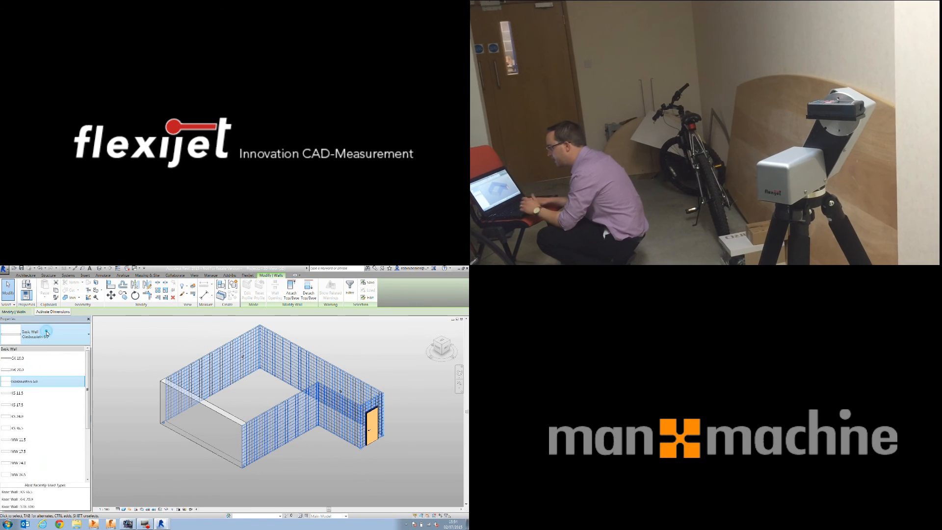